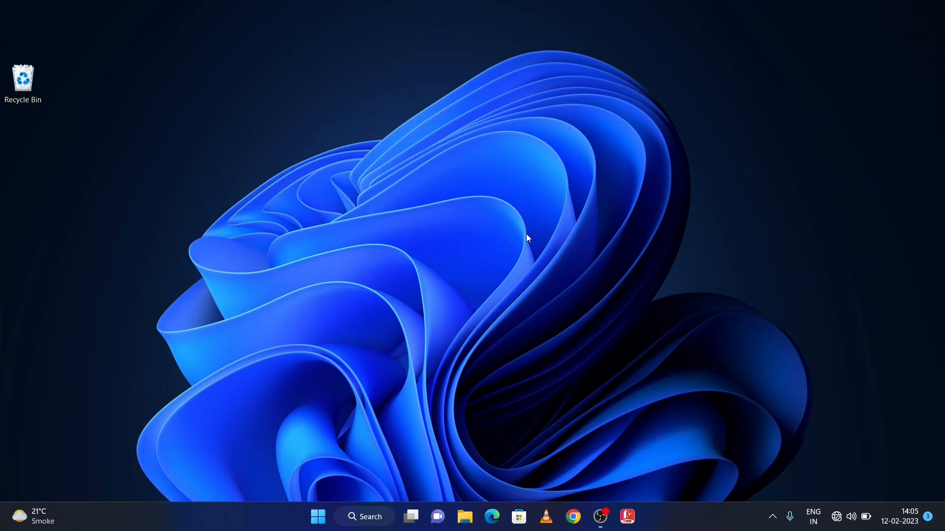
pyautogui.moveTo(236, 164)
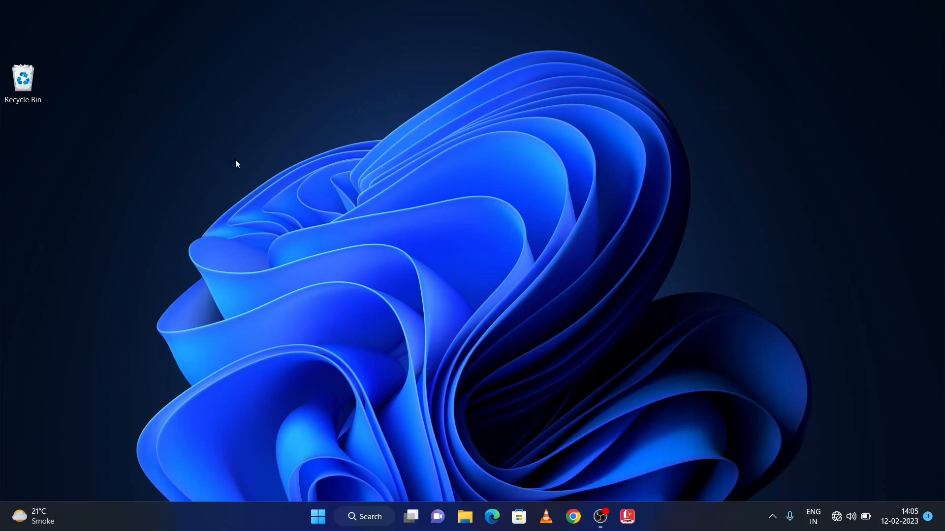
# - Right-click an empty area of the desktop to bring up its shortcut menu
pyautogui.rightClick(235, 163)
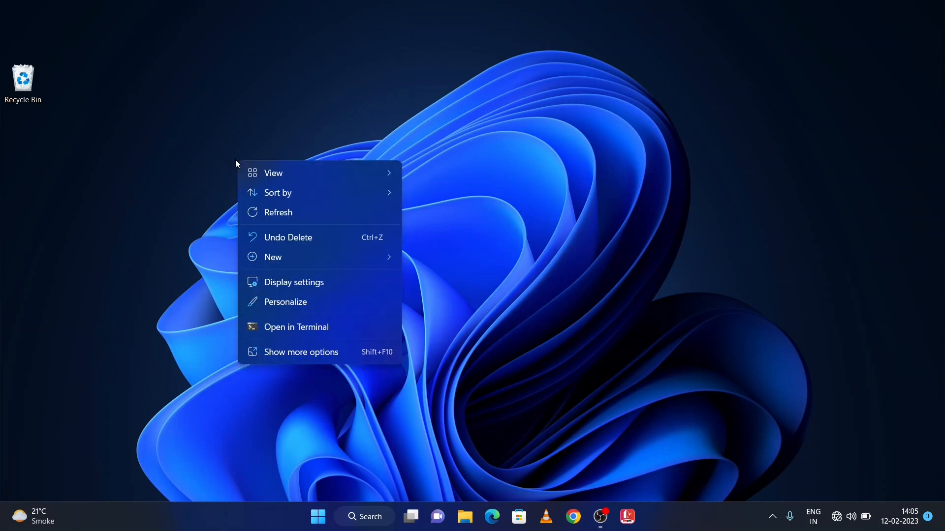
pyautogui.moveTo(311, 301)
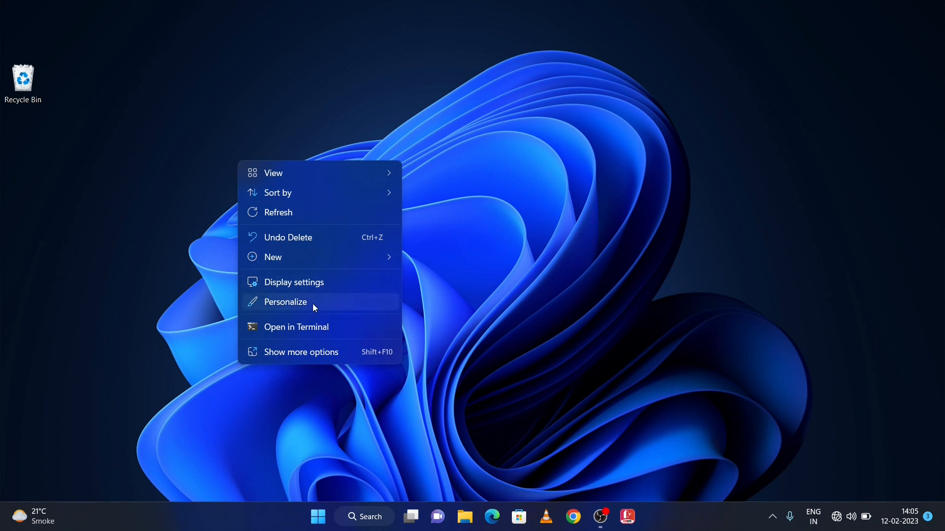
# - Go to Personalize, then the Themes page in Settings
pyautogui.click(285, 302)
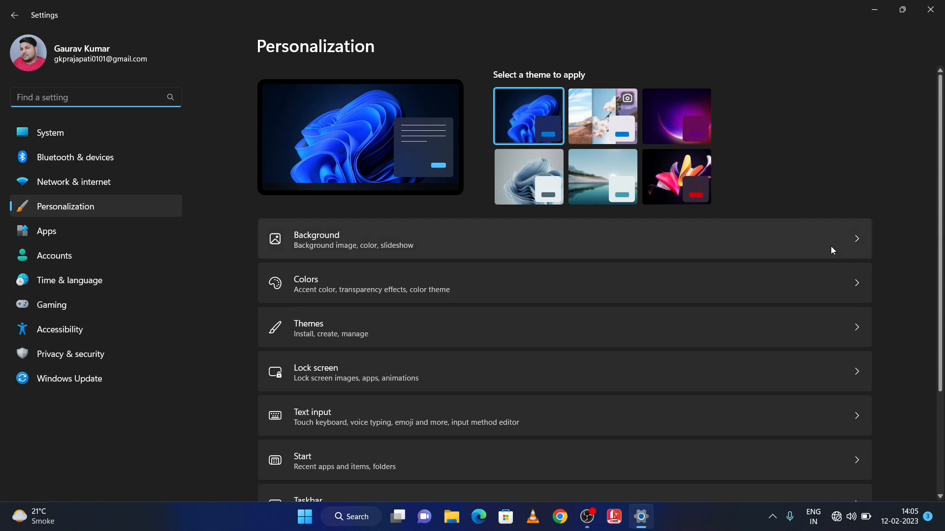
pyautogui.moveTo(422, 327)
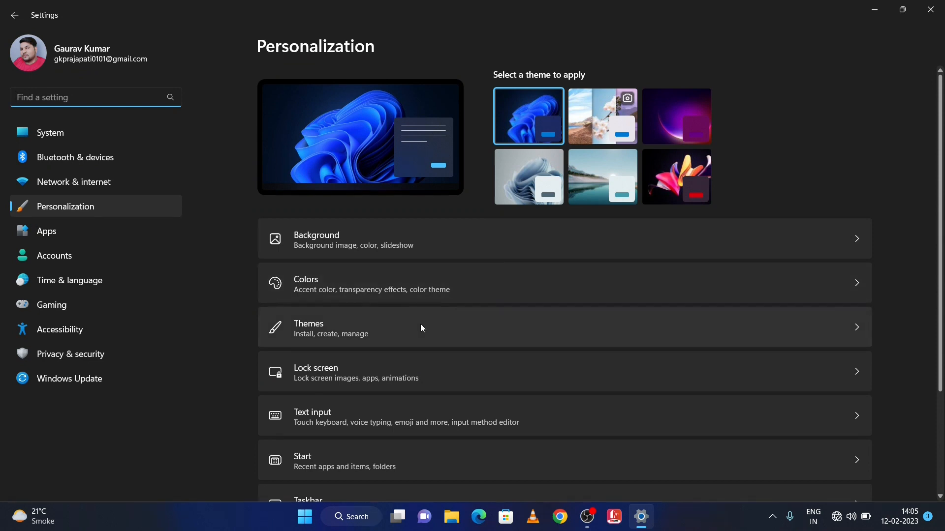
pyautogui.click(422, 328)
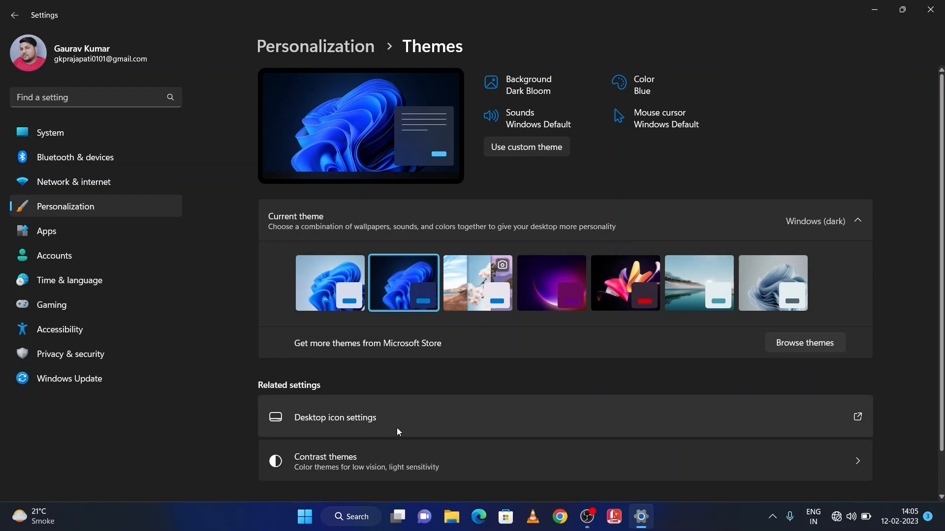
# - In Desktop Icon Settings, enable Computer and the other desktop icons, then apply and confirm
pyautogui.click(335, 418)
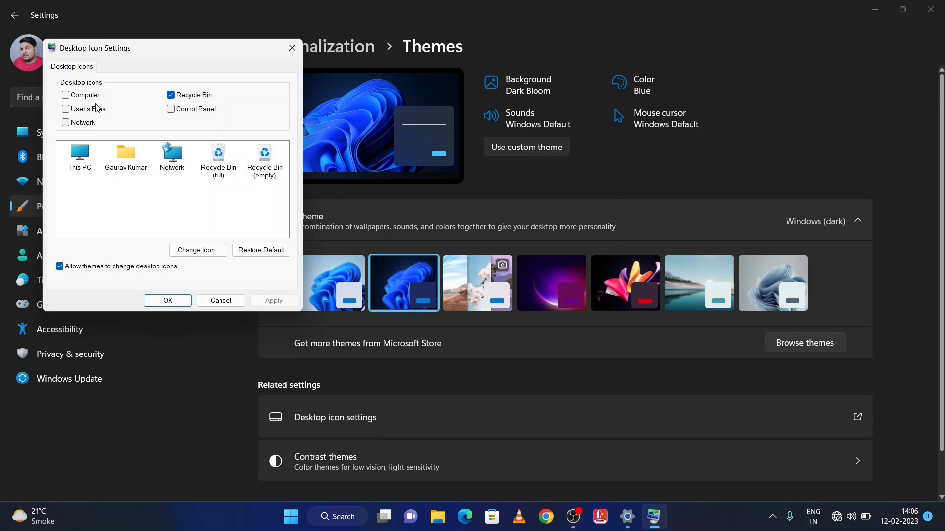
pyautogui.moveTo(99, 100)
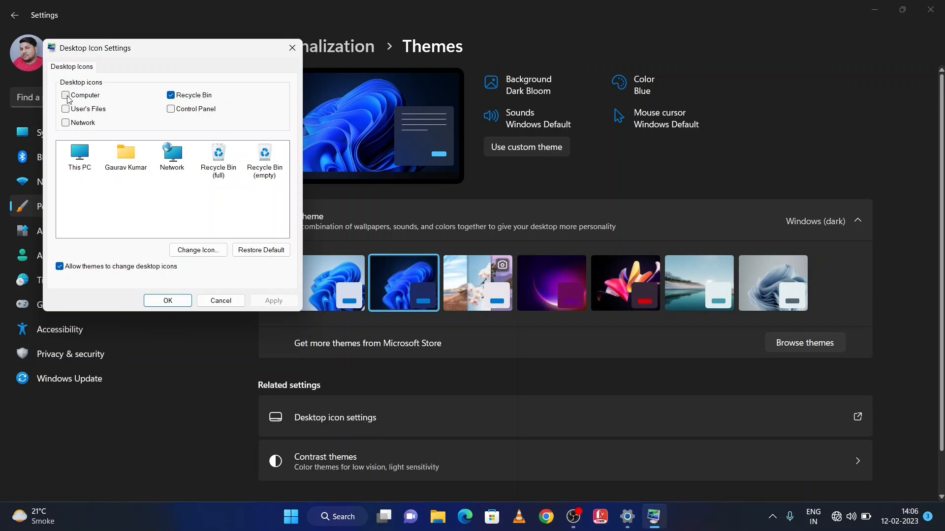
pyautogui.click(65, 95)
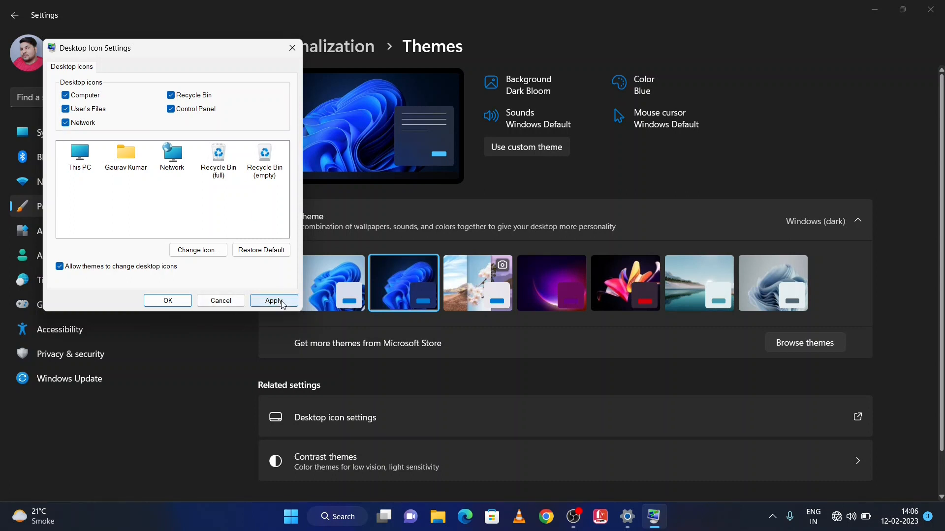
pyautogui.click(273, 301)
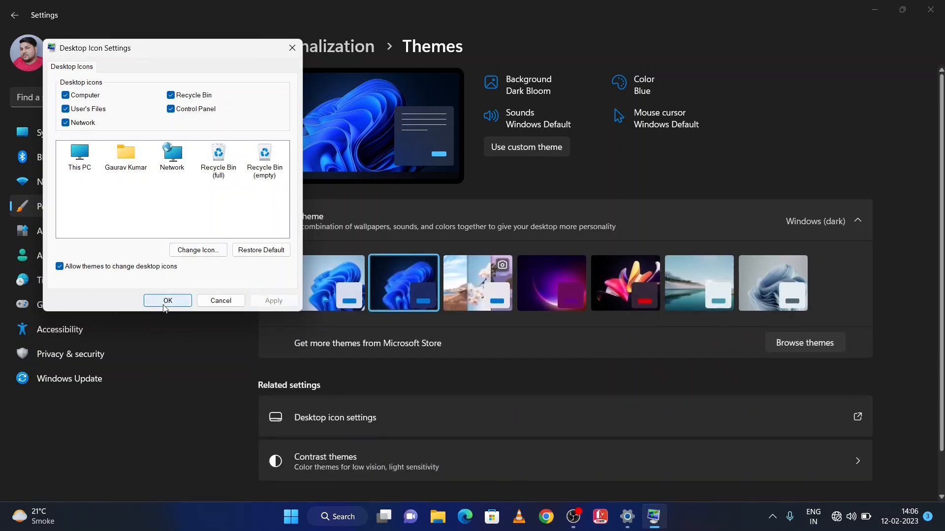
pyautogui.click(167, 301)
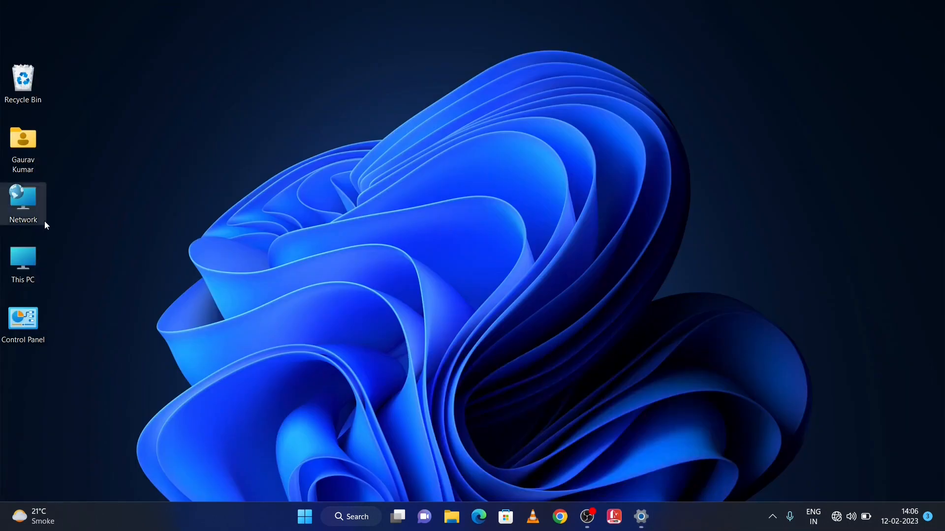
pyautogui.moveTo(47, 178)
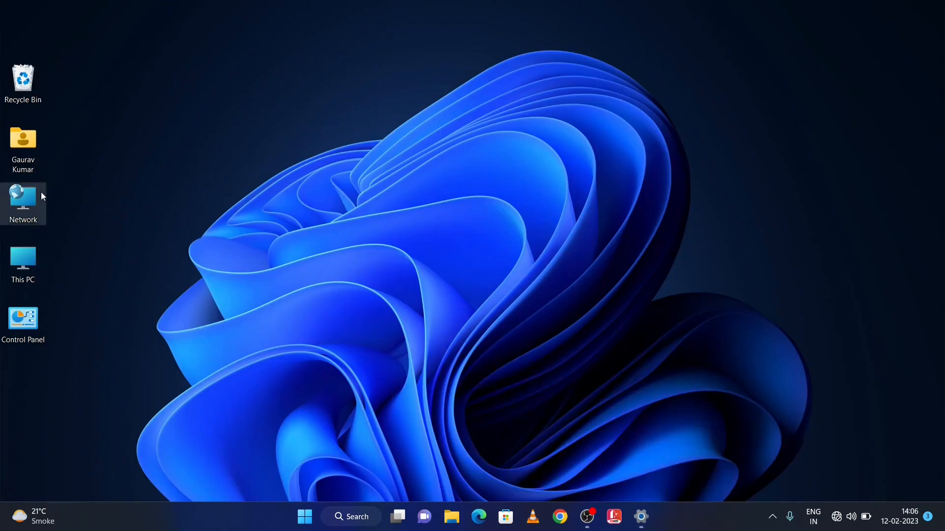
pyautogui.moveTo(34, 228)
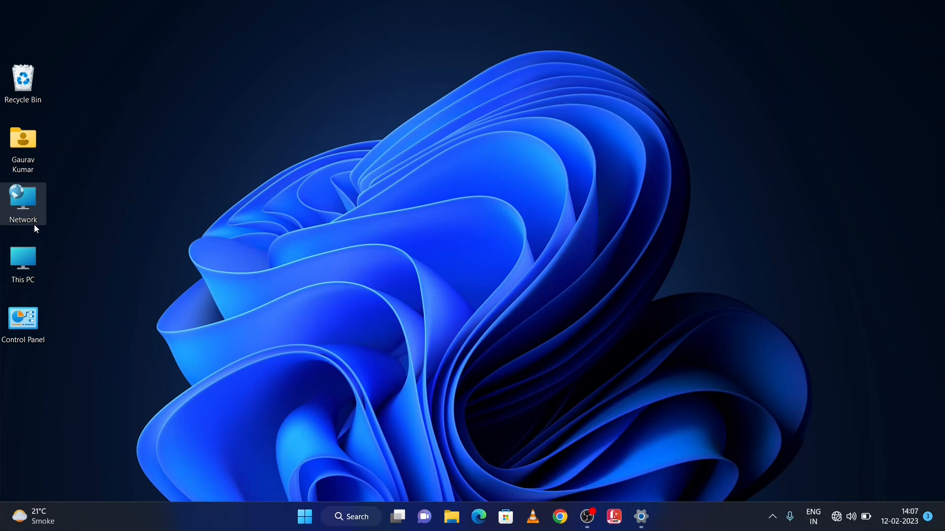